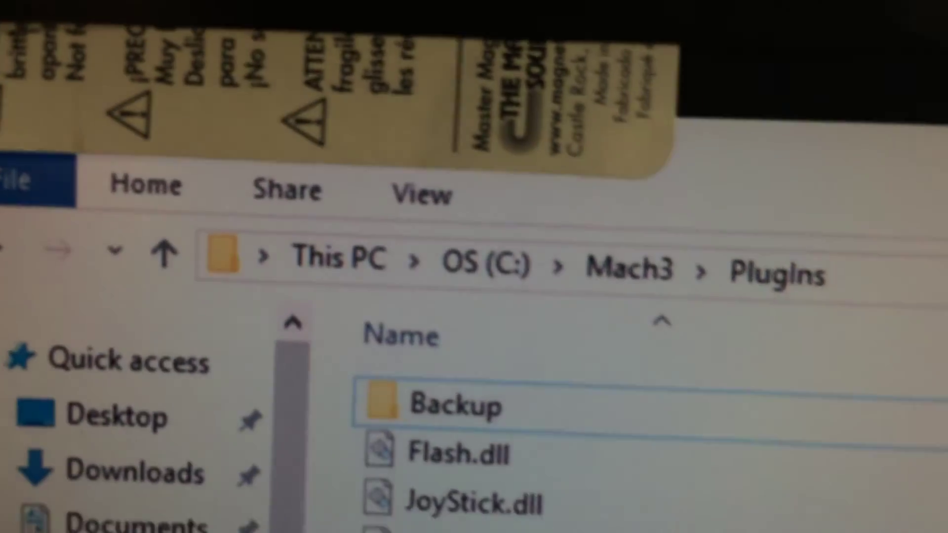
Scroll the Mach3 PlugIns folder to check the plugin DLLs are present
scroll("down", 3)
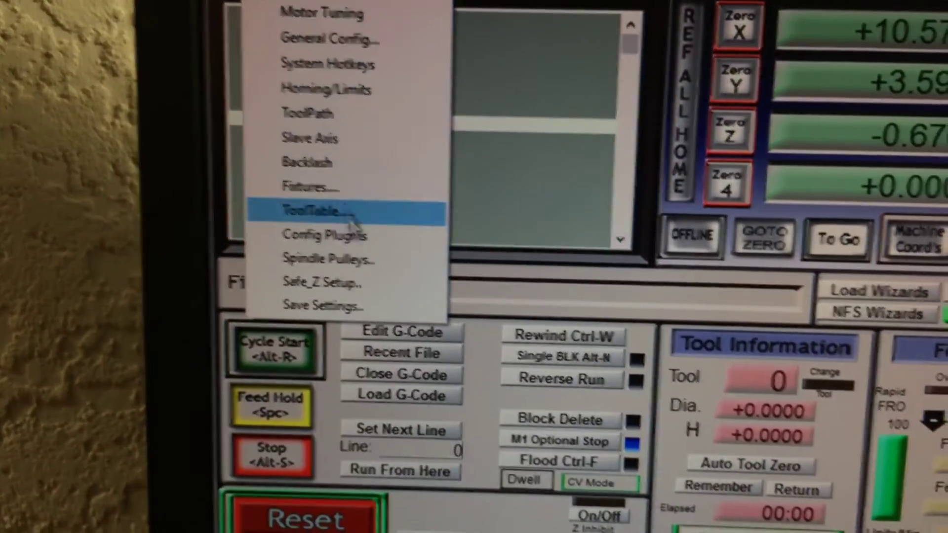
Review the Config Plugins list showing XBox360Controller enabled, then close it with OK
left_click(324, 235)
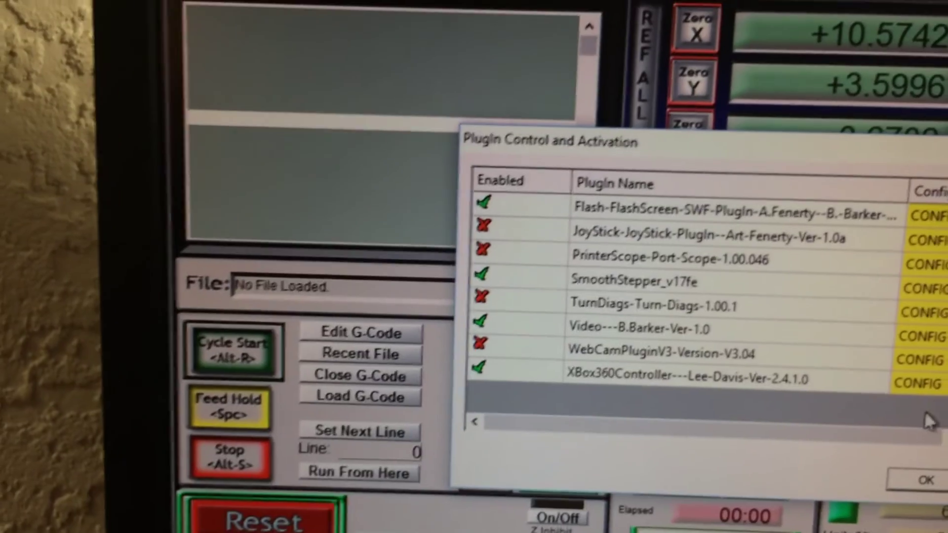
left_click(920, 383)
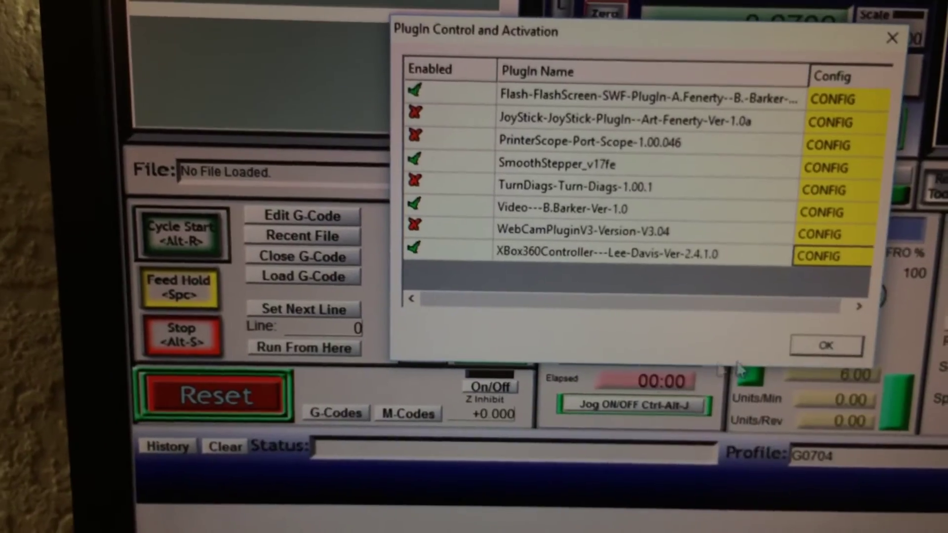
left_click(826, 346)
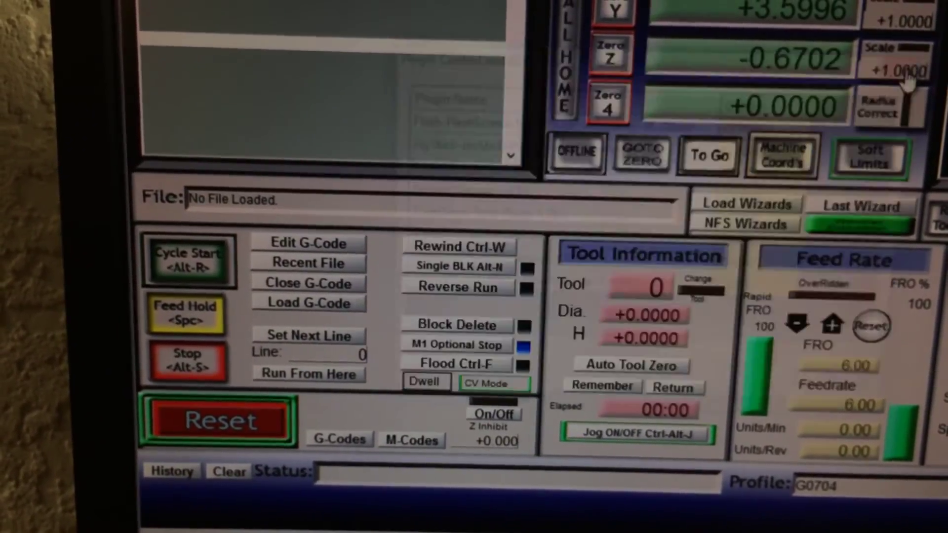